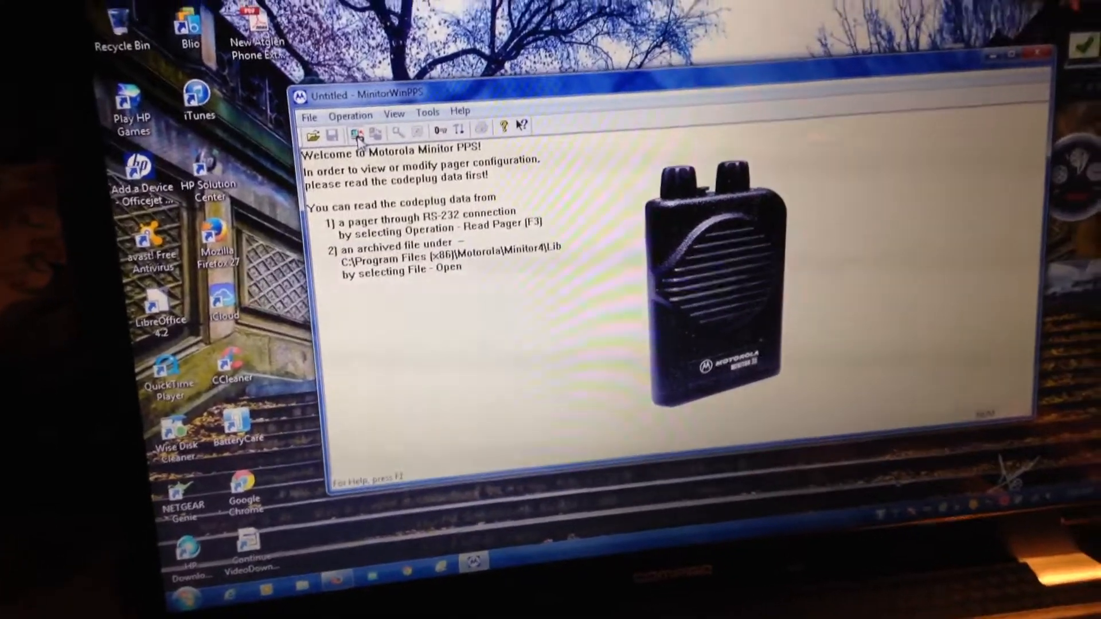
Step: Unlock engineer access via the Engineer Logon prompt by pasting the password and confirming
{"action": "left_click", "coordinate": [356, 135]}
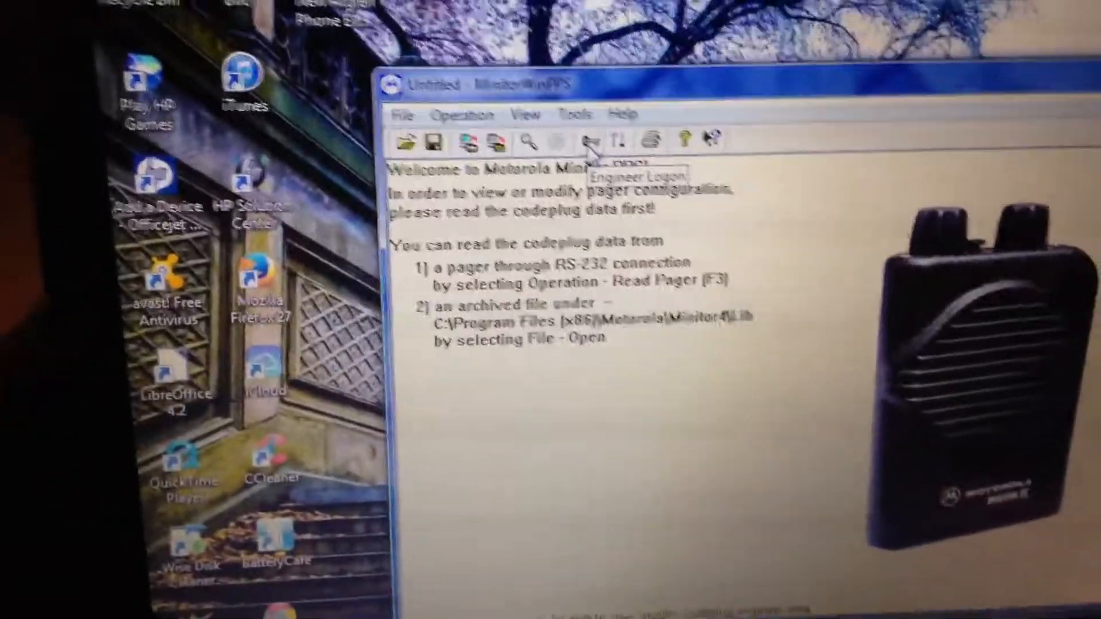
{"action": "left_click", "coordinate": [592, 139]}
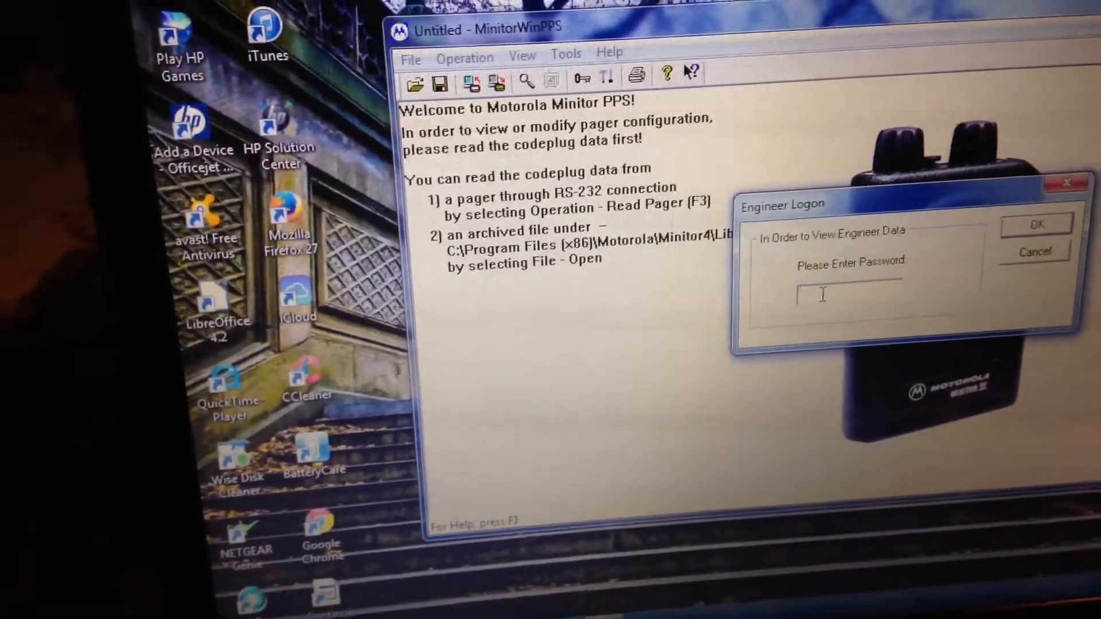
{"action": "right_click", "coordinate": [821, 295]}
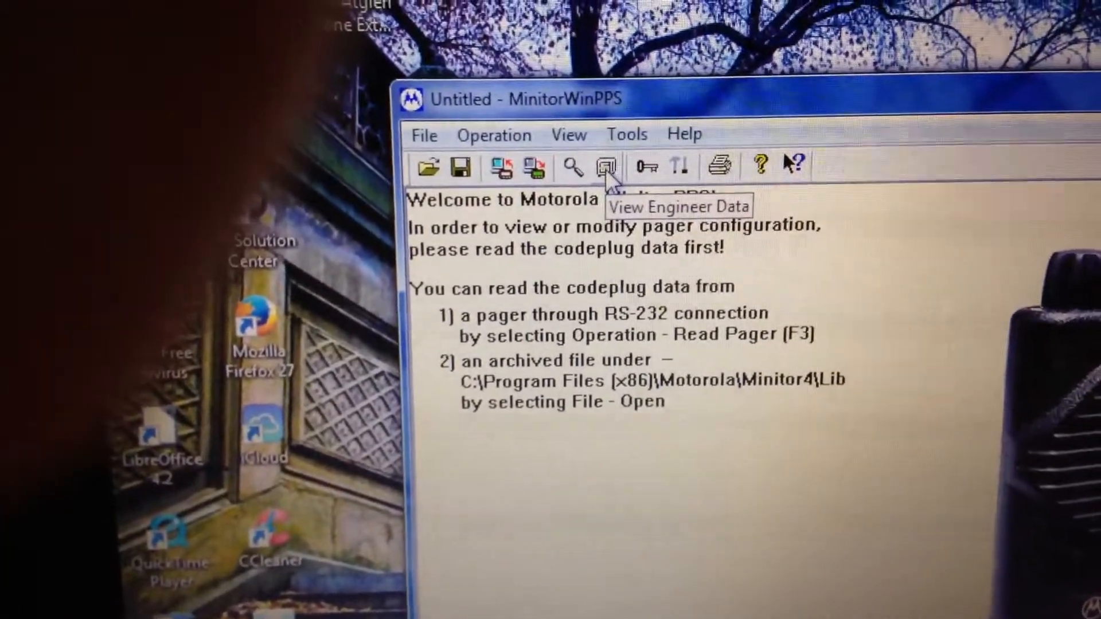
{"action": "left_click", "coordinate": [604, 167]}
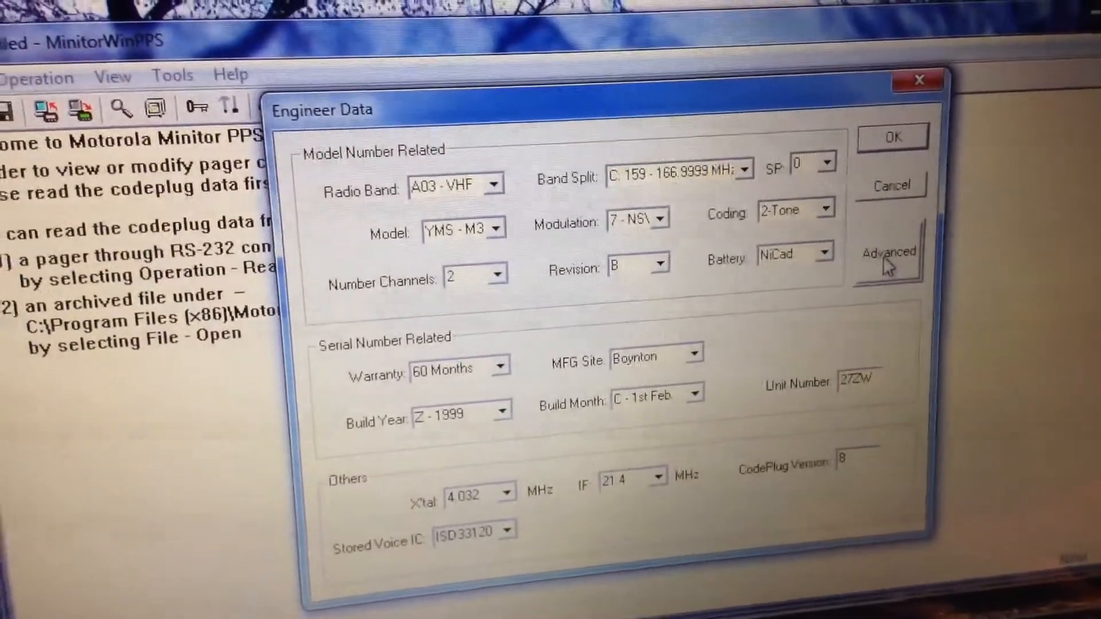
{"action": "left_click", "coordinate": [887, 252]}
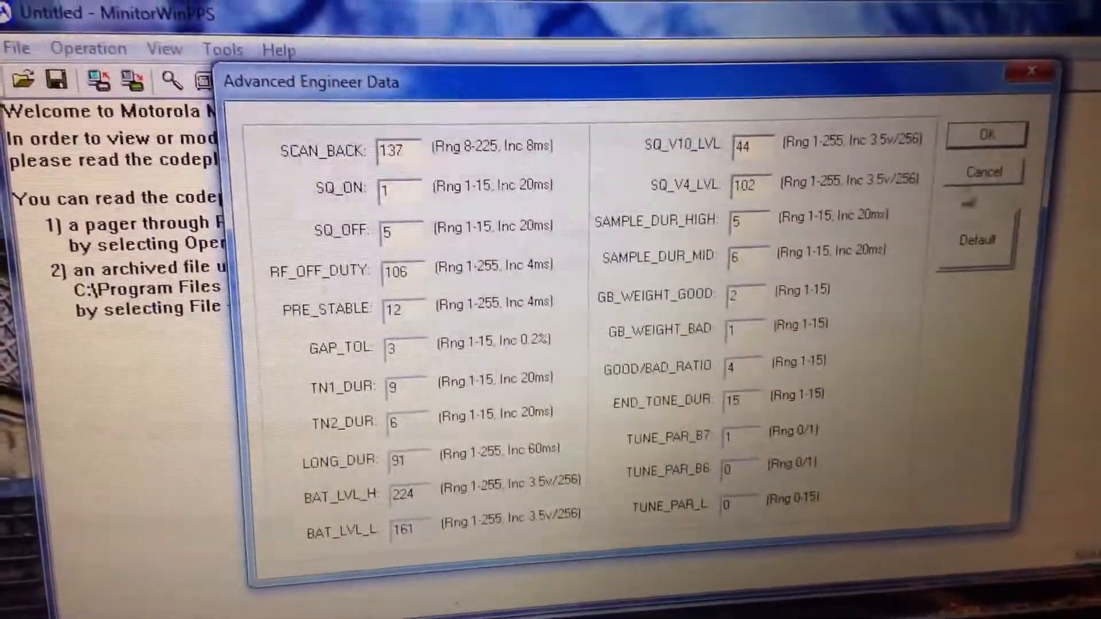
{"action": "left_click", "coordinate": [982, 172]}
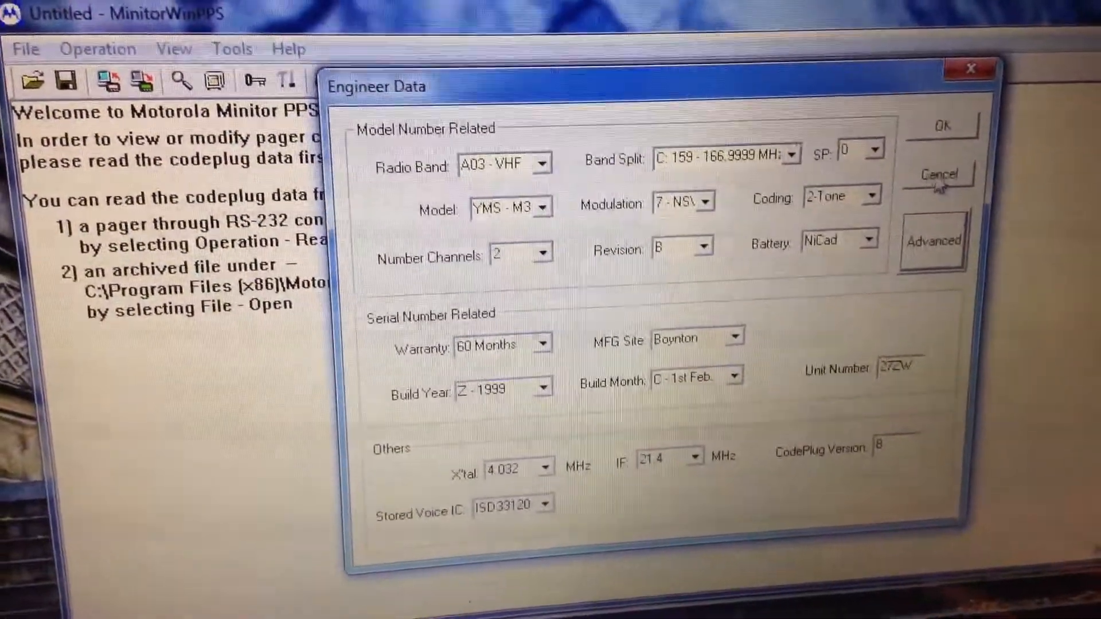
{"action": "left_click", "coordinate": [939, 173]}
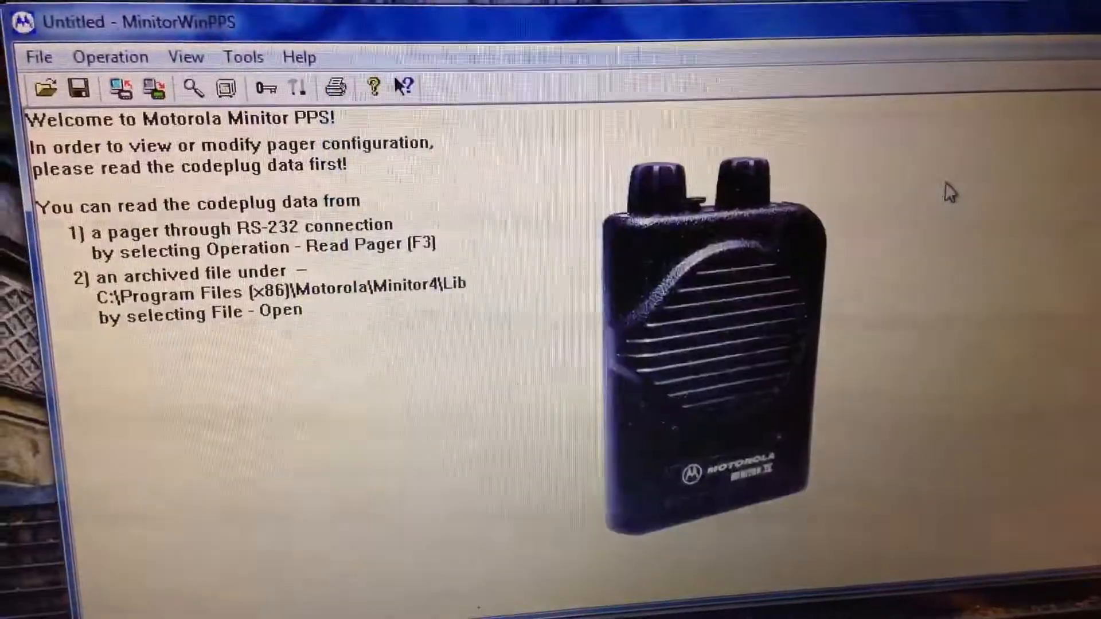